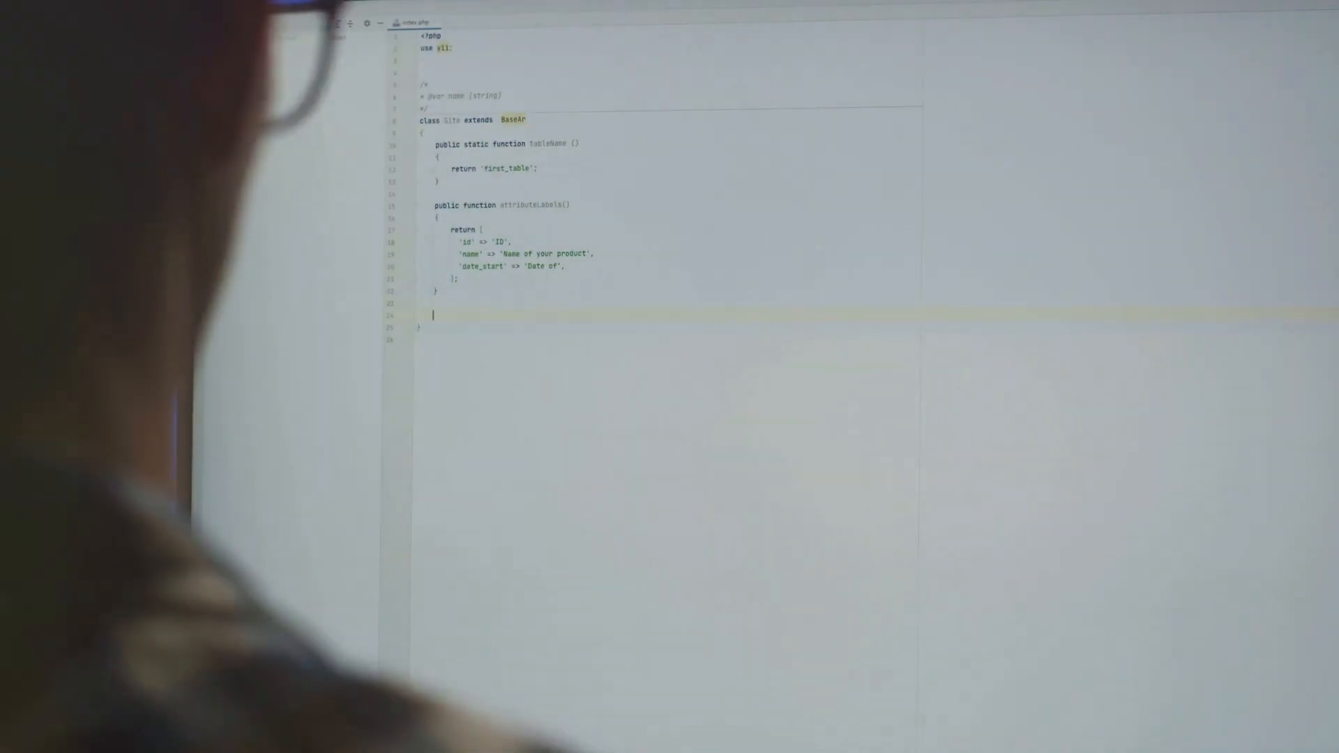
pyautogui.write('publ')
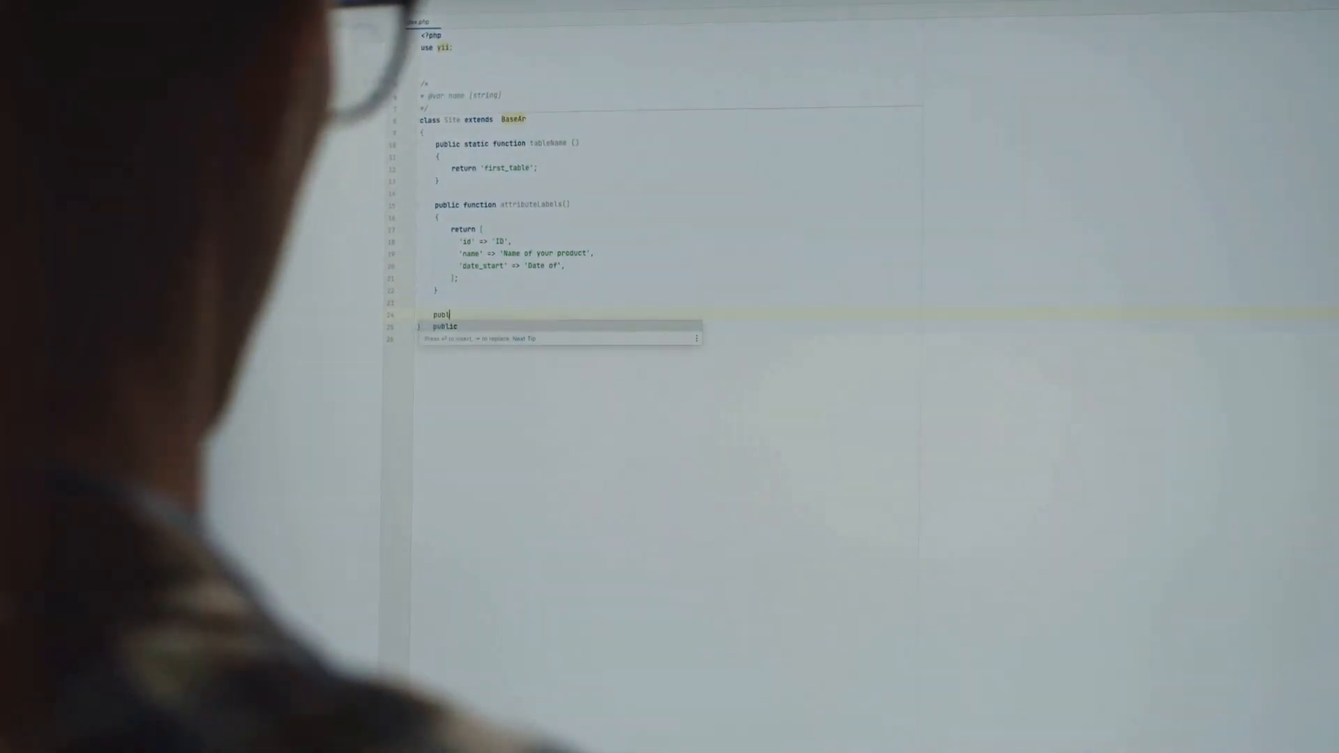